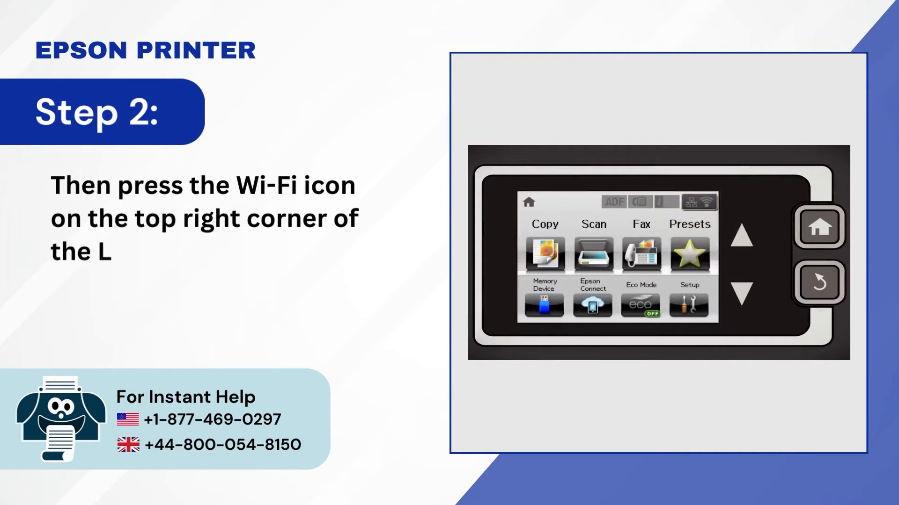
Step: Launch the Wi-Fi Setup Wizard from the printer's Wi-Fi settings
{"action": "left_click", "coordinate": [699, 202]}
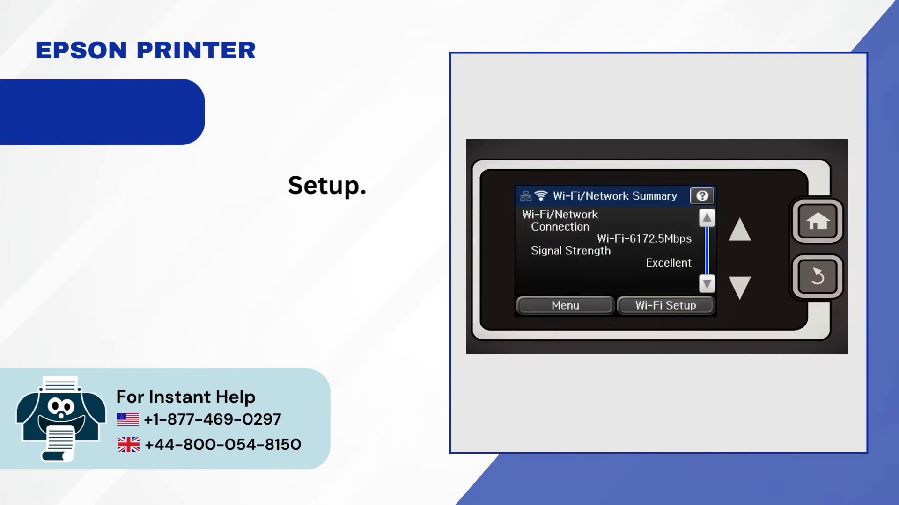
{"action": "left_click", "coordinate": [664, 305]}
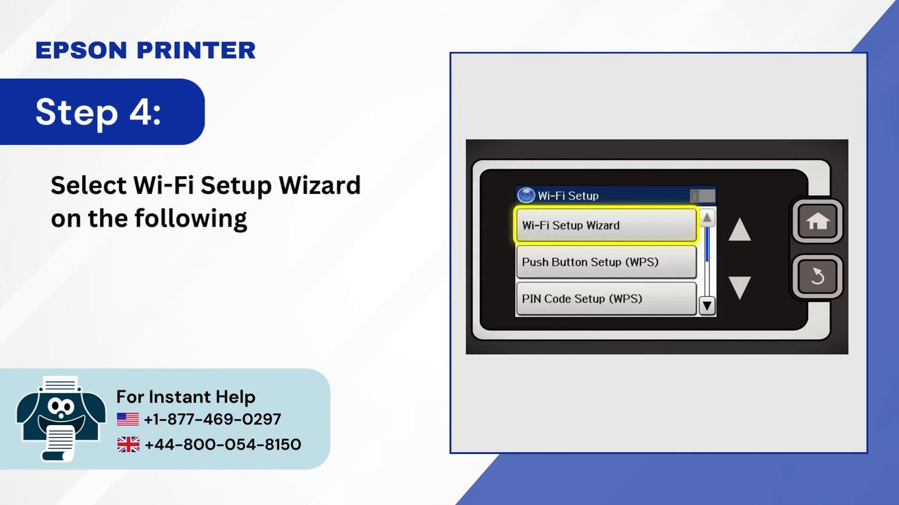
{"action": "left_click", "coordinate": [604, 225]}
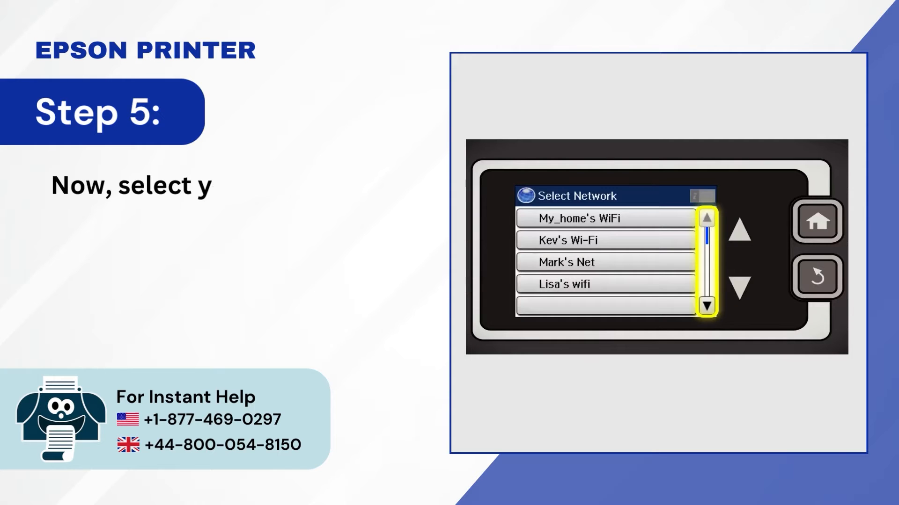
{"action": "left_click", "coordinate": [604, 219]}
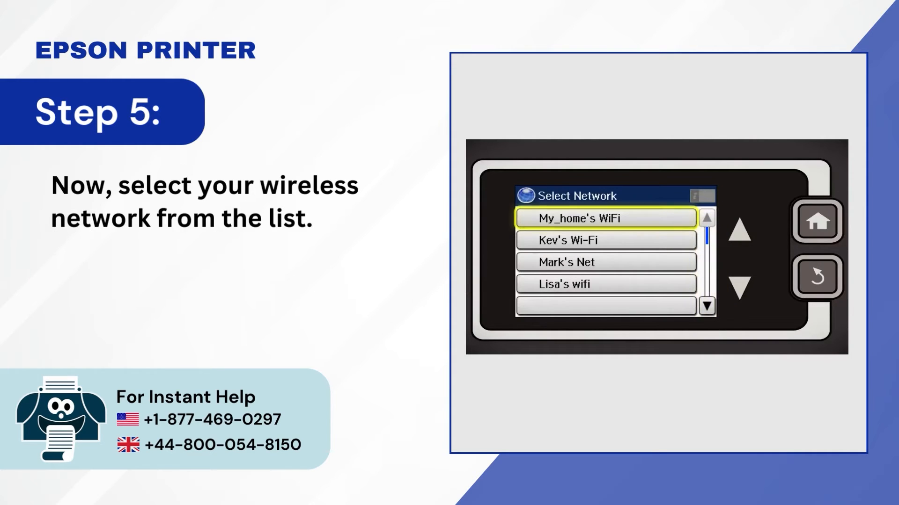
{"action": "left_click", "coordinate": [605, 218]}
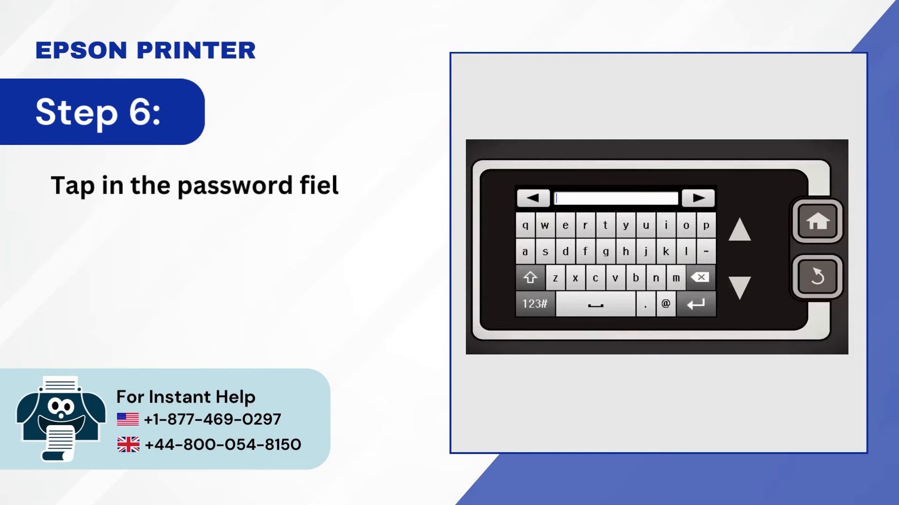
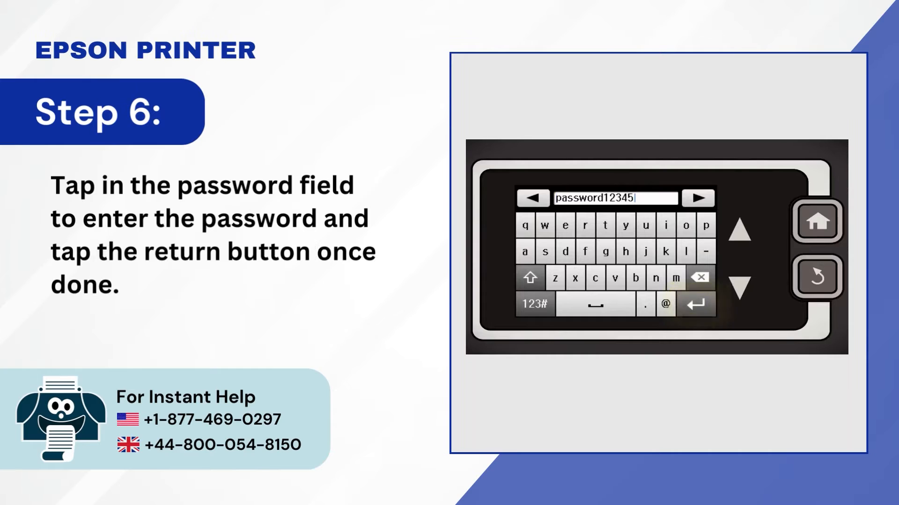
{"action": "left_click", "coordinate": [697, 304]}
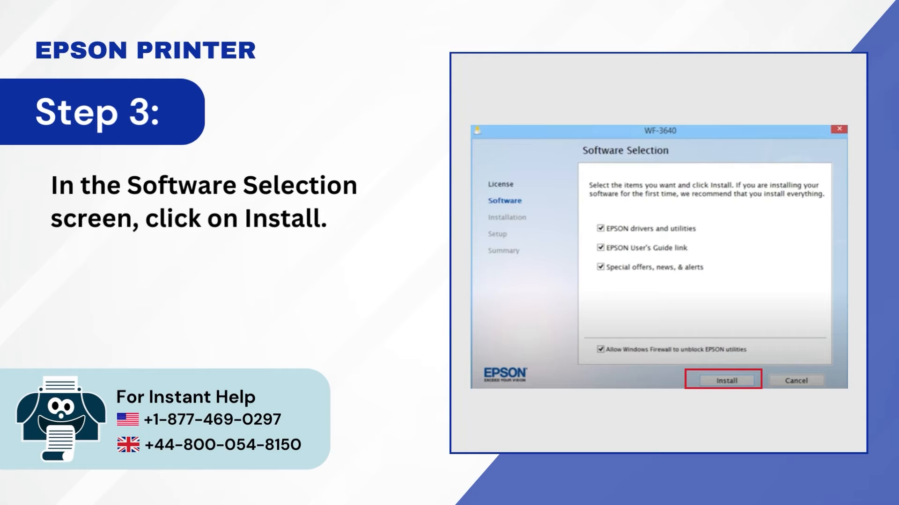
Step: Install the Epson drivers and utilities package, then proceed to Printer Setup
{"action": "left_click", "coordinate": [723, 380]}
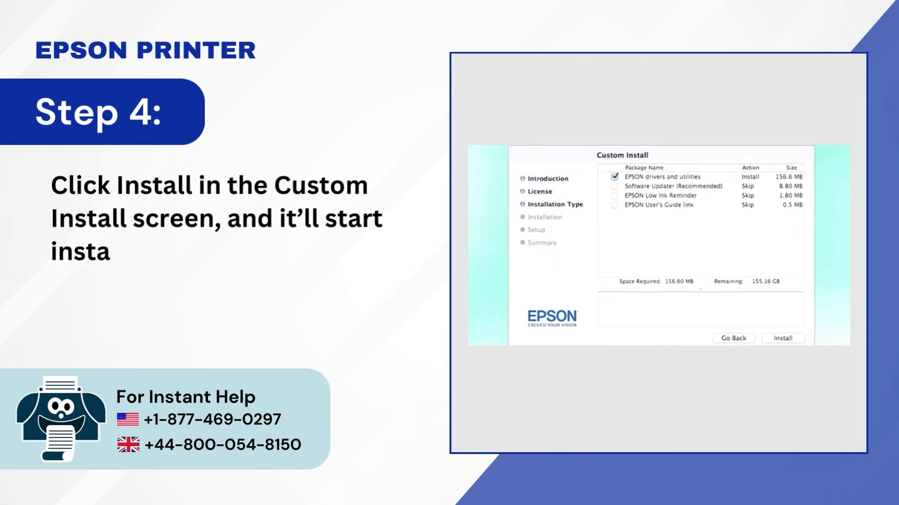
{"action": "left_click", "coordinate": [782, 337]}
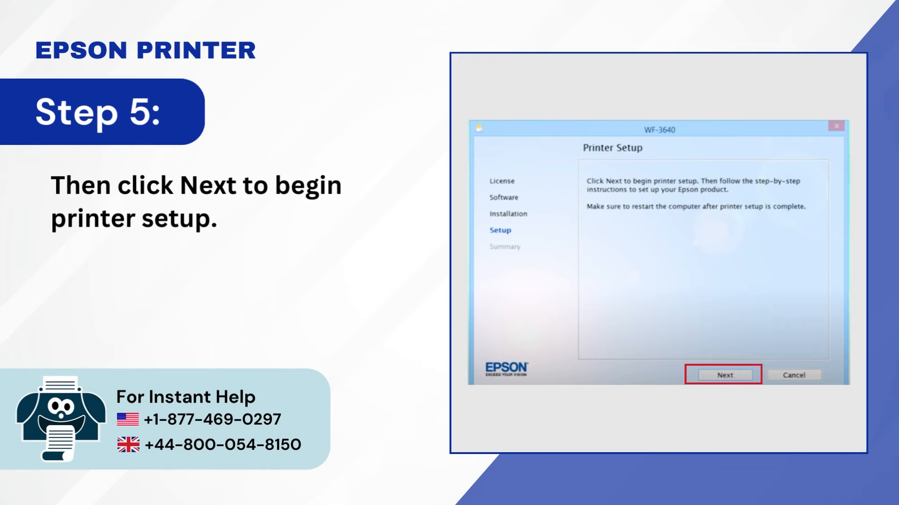
{"action": "left_click", "coordinate": [723, 375]}
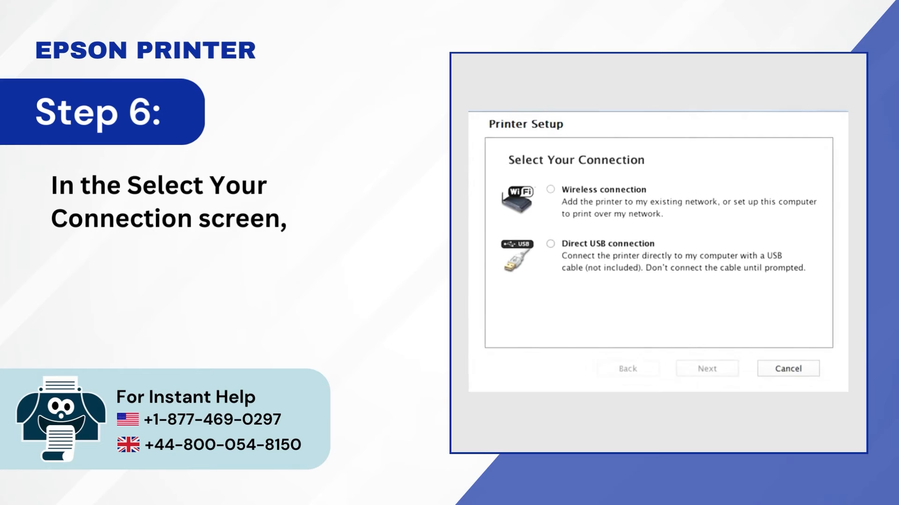
Step: Choose wireless connection, first-time printer setup, and the temporary USB cable method
{"action": "left_click", "coordinate": [549, 190]}
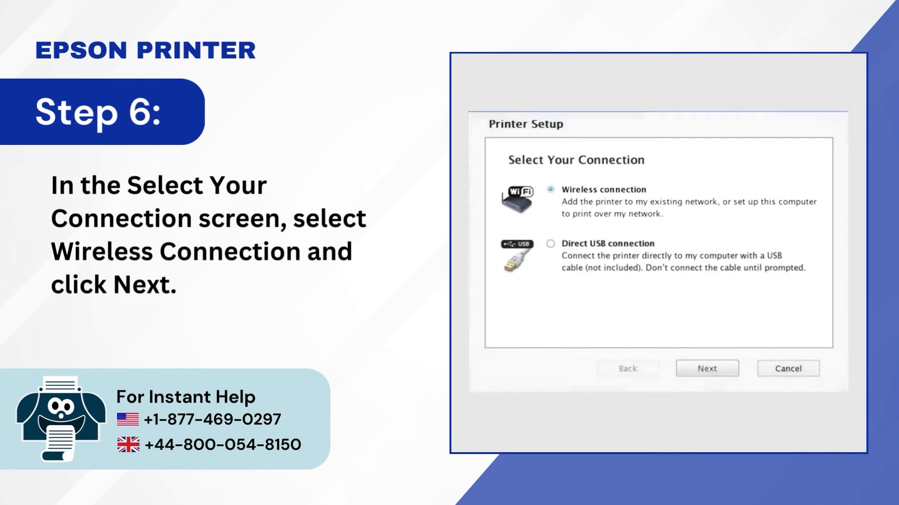
{"action": "left_click", "coordinate": [706, 368]}
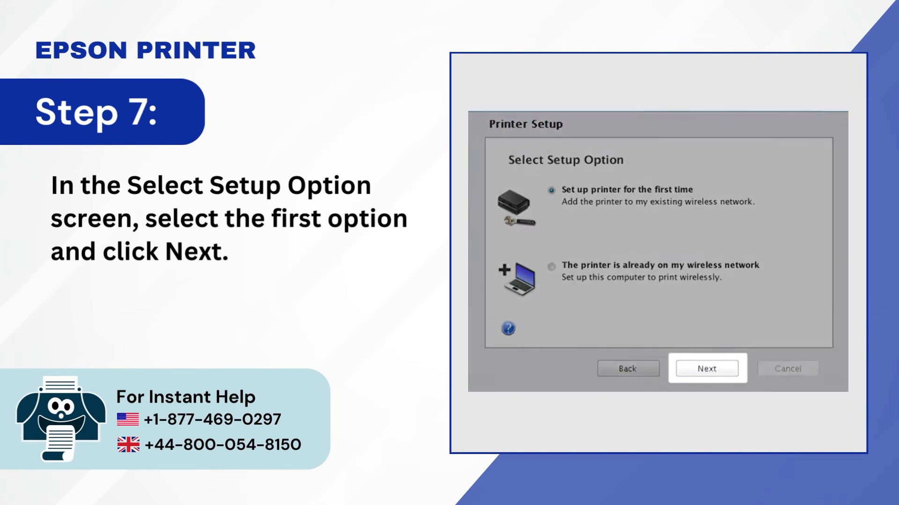
{"action": "left_click", "coordinate": [706, 368]}
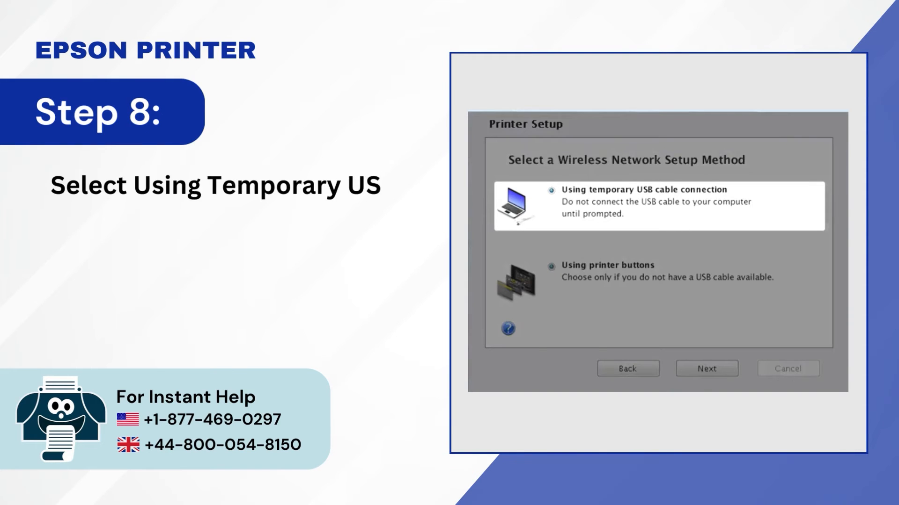
{"action": "left_click", "coordinate": [706, 368]}
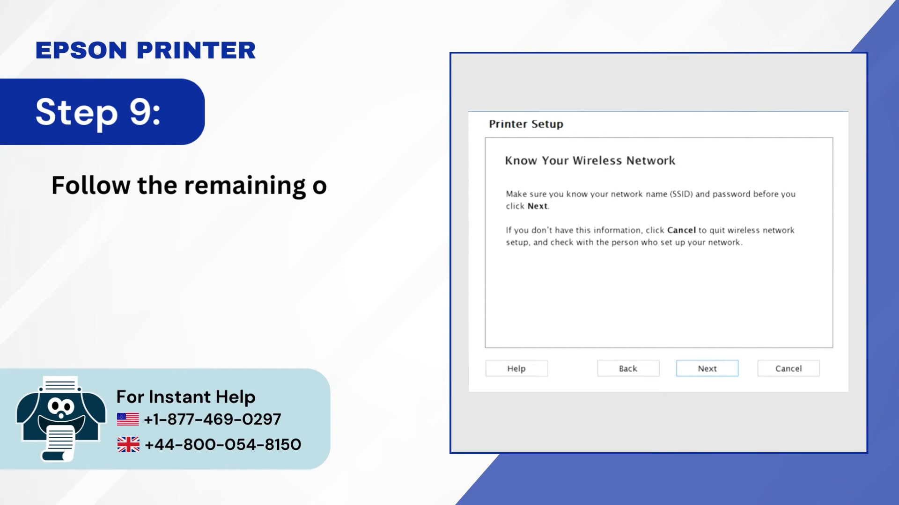
{"action": "left_click", "coordinate": [706, 368]}
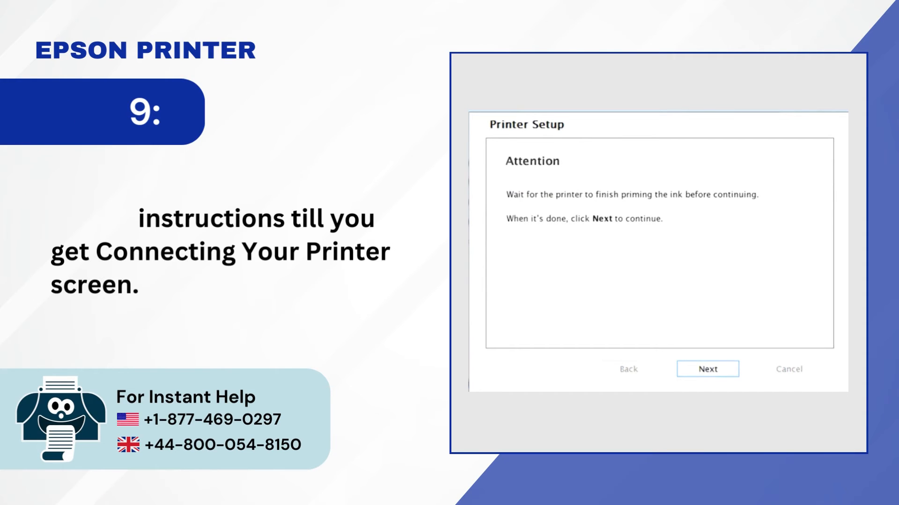
Step: Continue after ink priming finishes and the printer is detected
{"action": "left_click", "coordinate": [706, 368]}
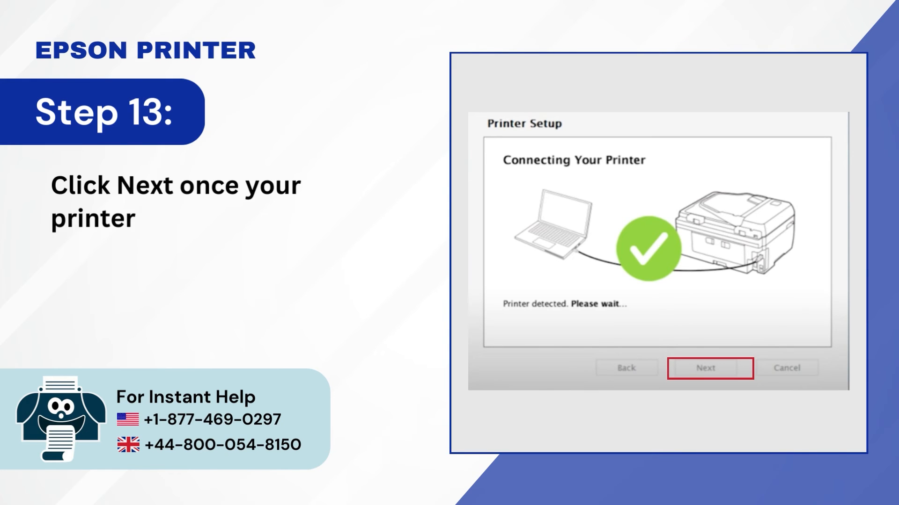
{"action": "left_click", "coordinate": [706, 367]}
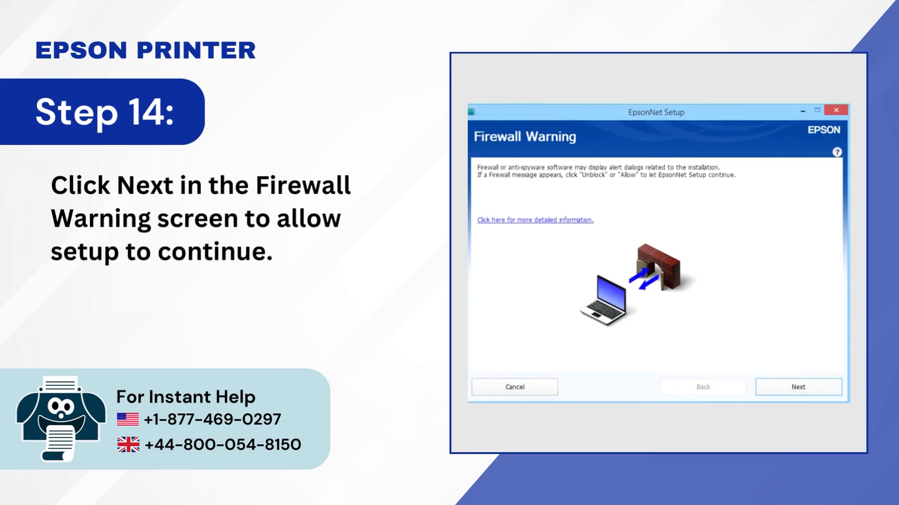
Step: Pass the Firewall Warning and submit the WPA security key
{"action": "left_click", "coordinate": [797, 387]}
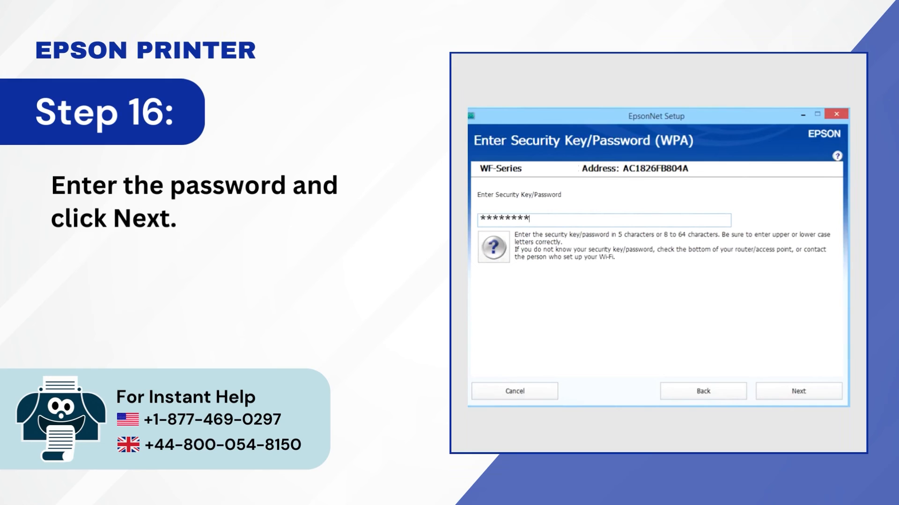
{"action": "left_click", "coordinate": [797, 391]}
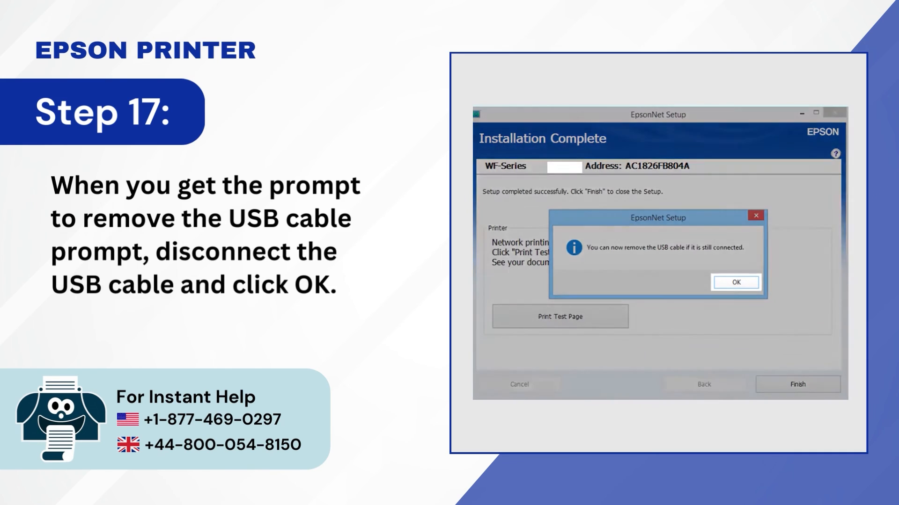
Step: Acknowledge the USB cable removal prompt with OK
{"action": "left_click", "coordinate": [734, 282]}
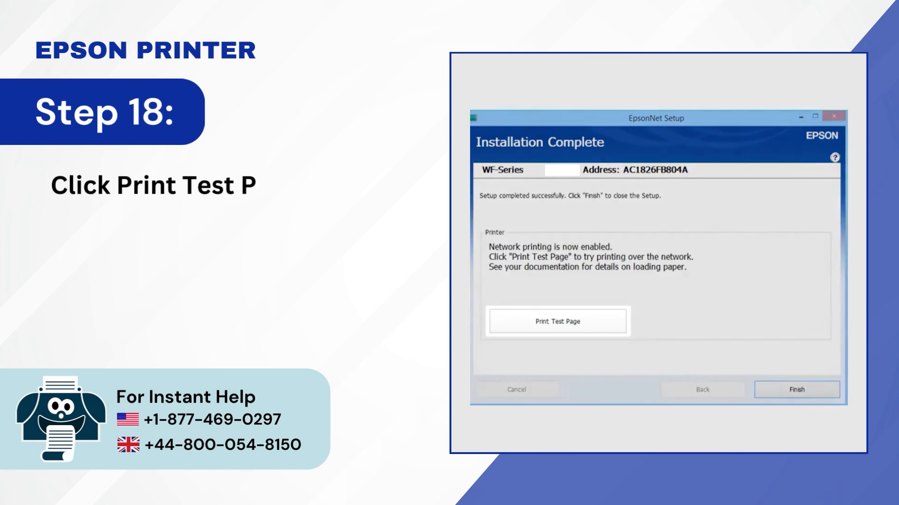